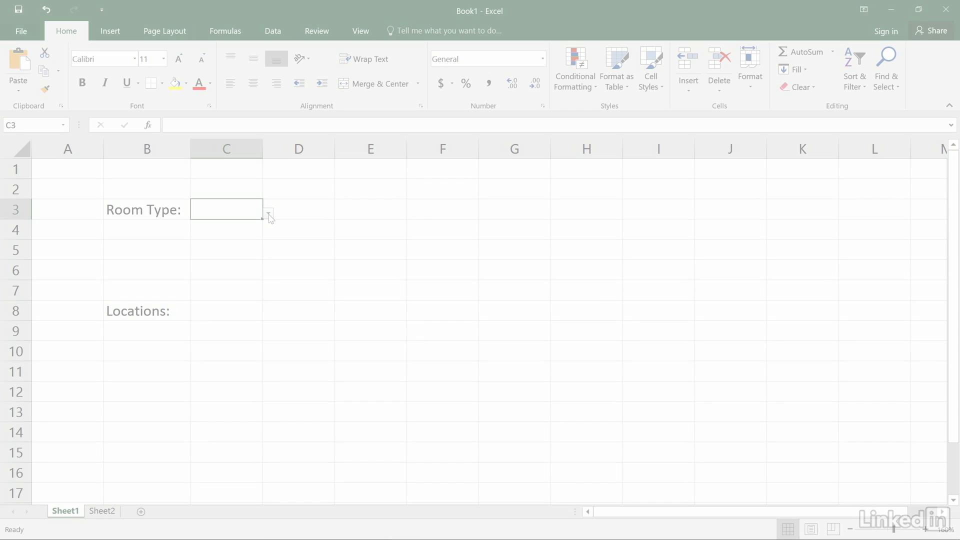
# - Choose King from the Room Type dropdown in C3
pyautogui.click(268, 212)
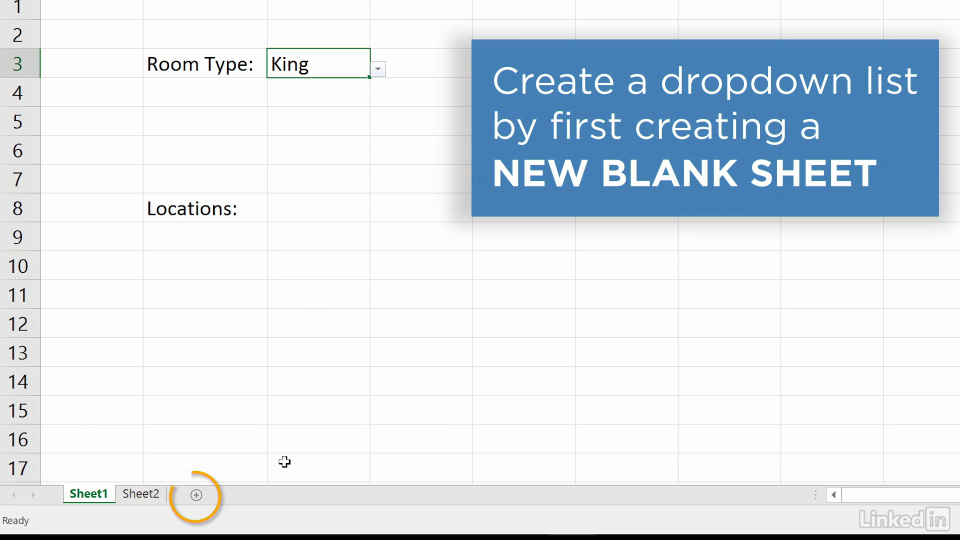
# - Add a new blank sheet to hold the city list
pyautogui.click(195, 495)
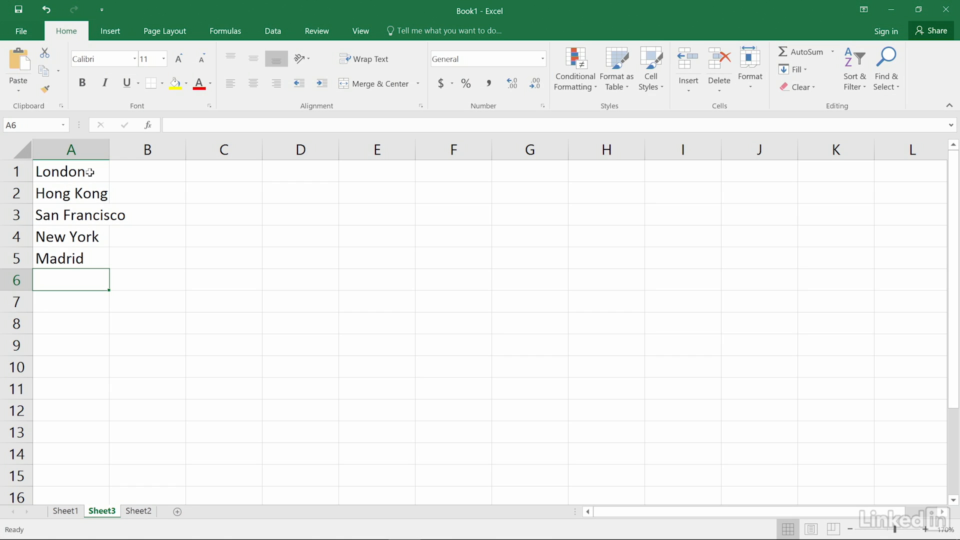
# - Define the name 'locations' for A1:A5 on Sheet3, then select C8 on Sheet1
pyautogui.click(71, 171)
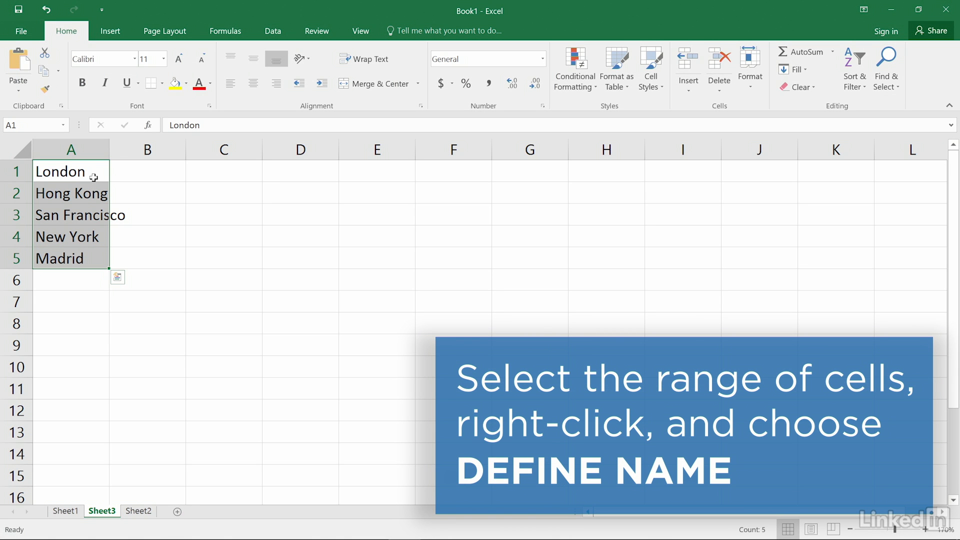
pyautogui.rightClick(71, 214)
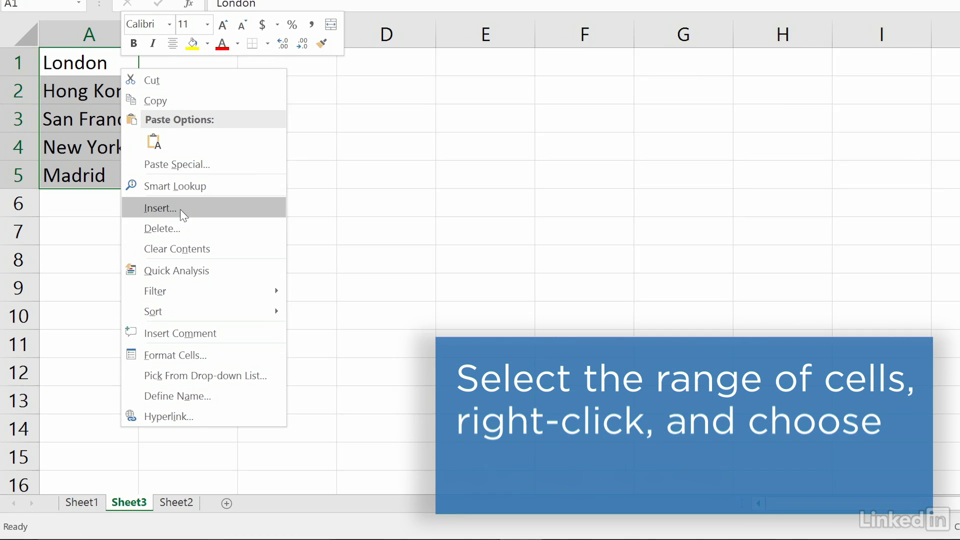
pyautogui.click(177, 396)
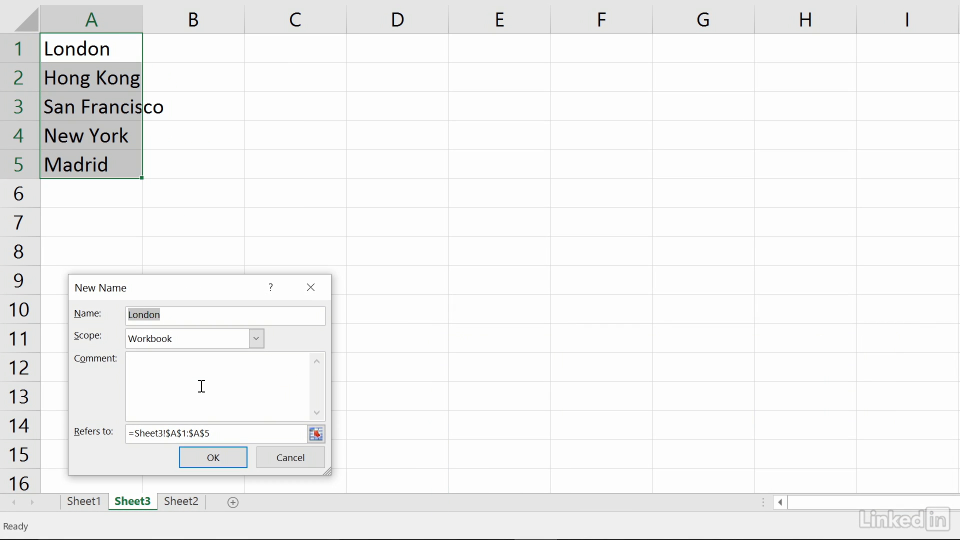
pyautogui.write('locations')
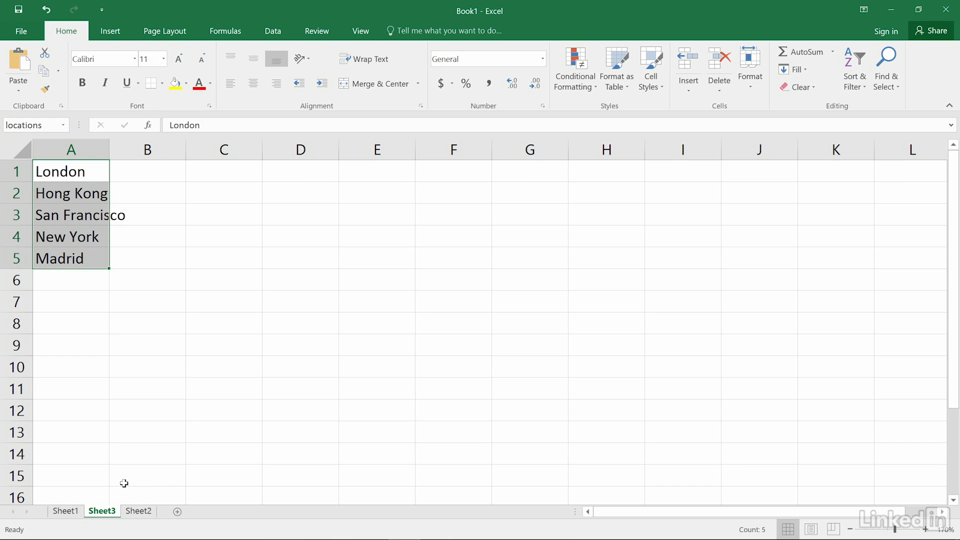
pyautogui.click(65, 510)
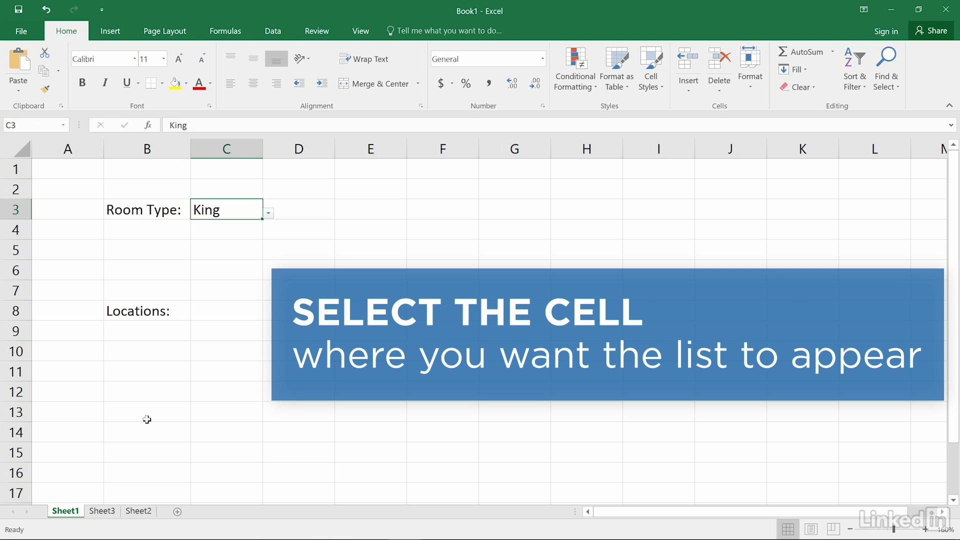
pyautogui.click(226, 311)
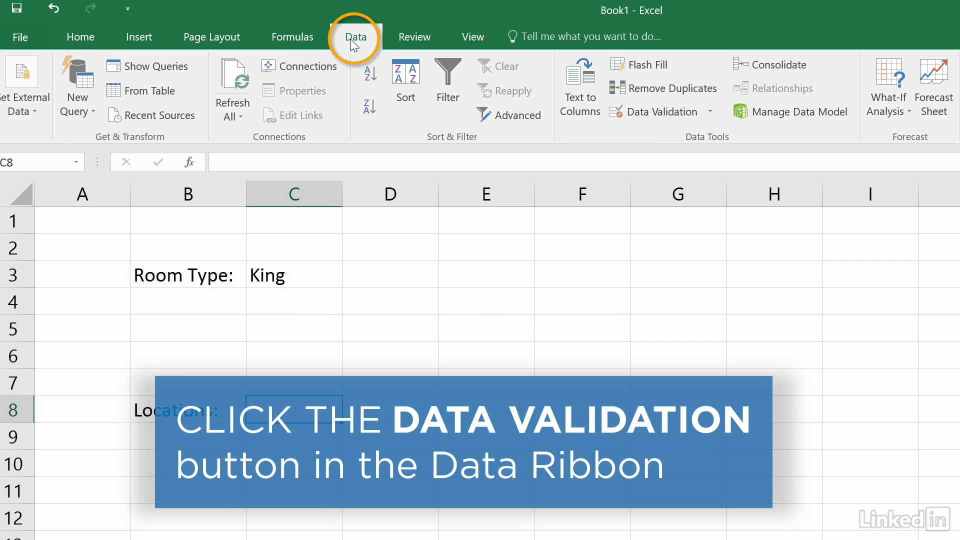
# - Add List data validation to C8 with source =locations and check its dropdown
pyautogui.click(658, 112)
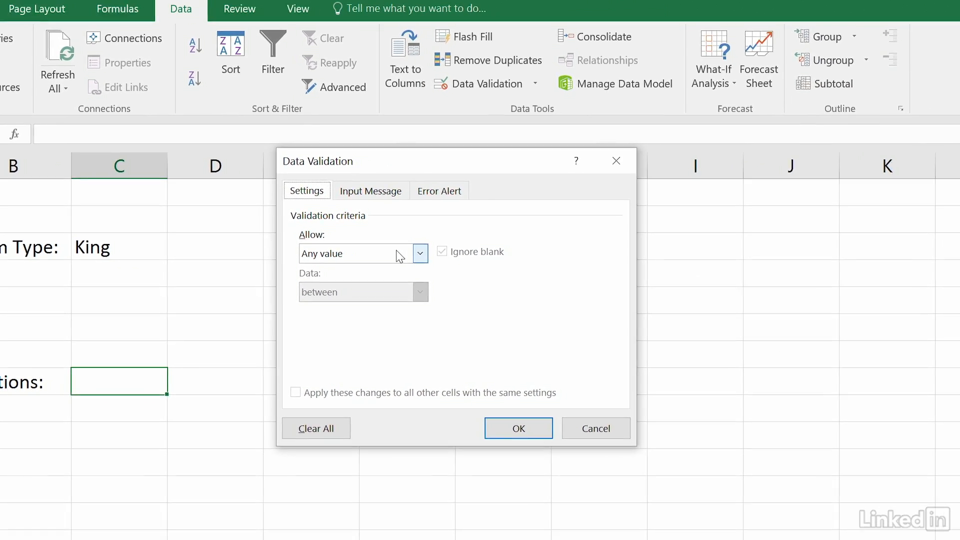
pyautogui.click(419, 253)
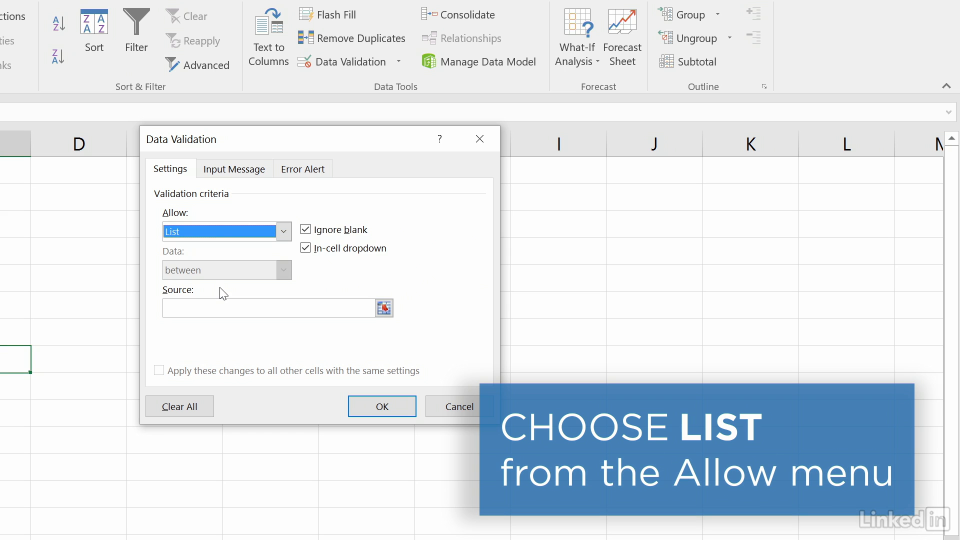
pyautogui.click(269, 308)
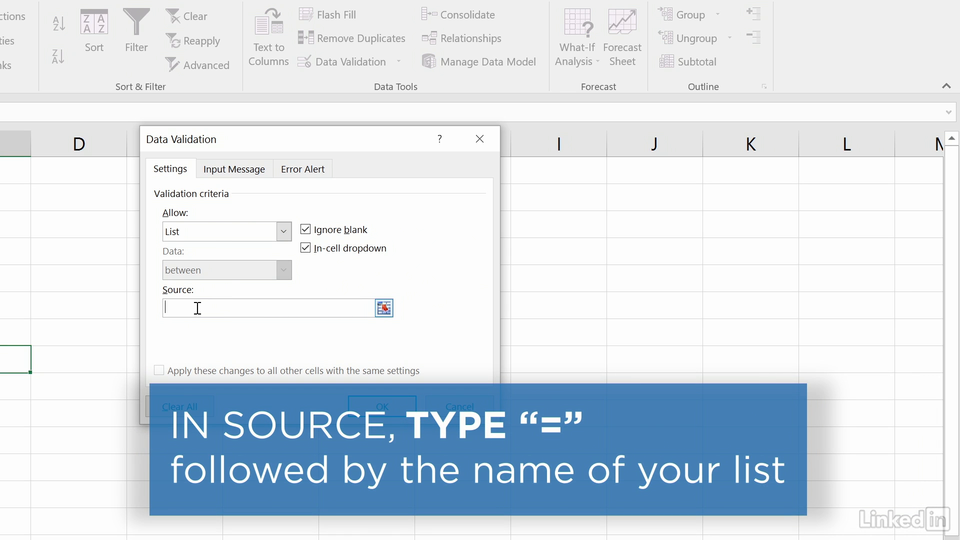
pyautogui.write('=locations')
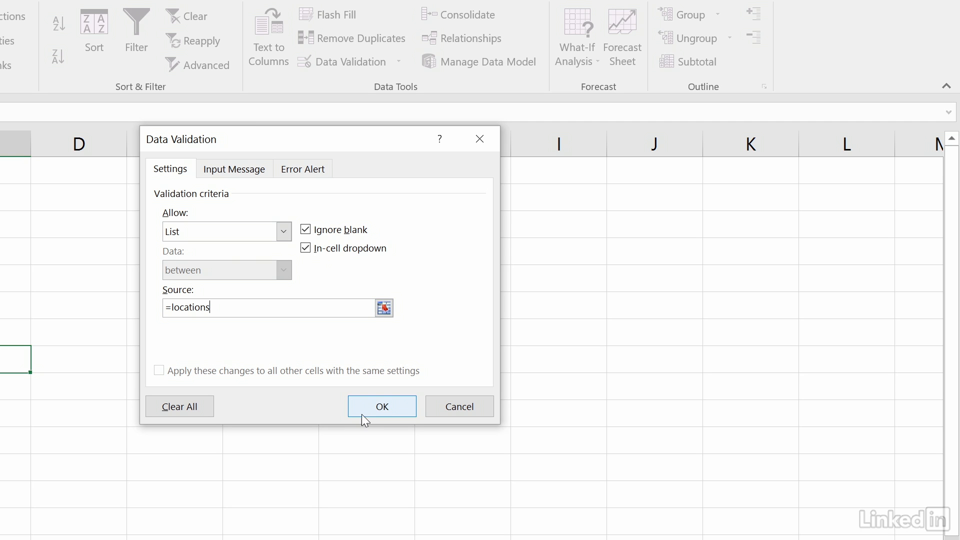
pyautogui.click(381, 406)
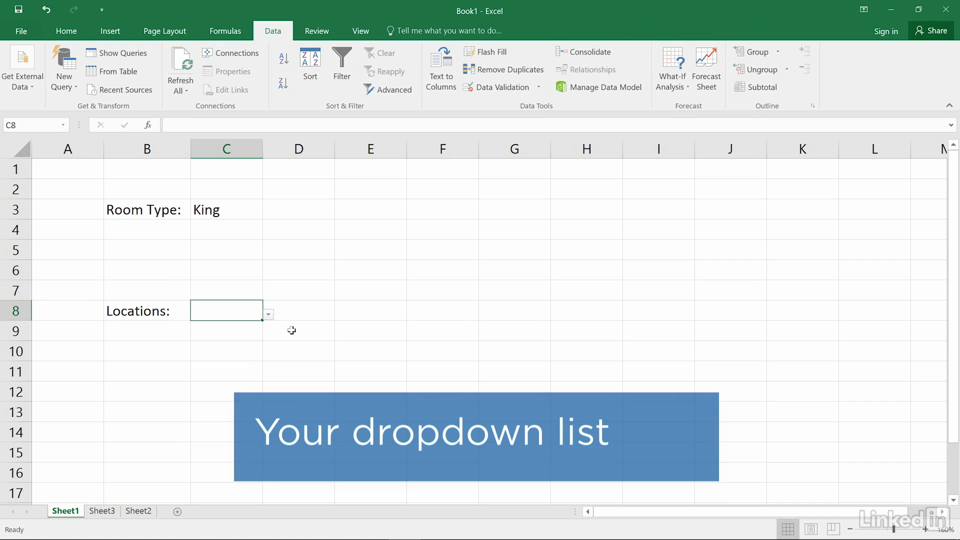
pyautogui.click(268, 314)
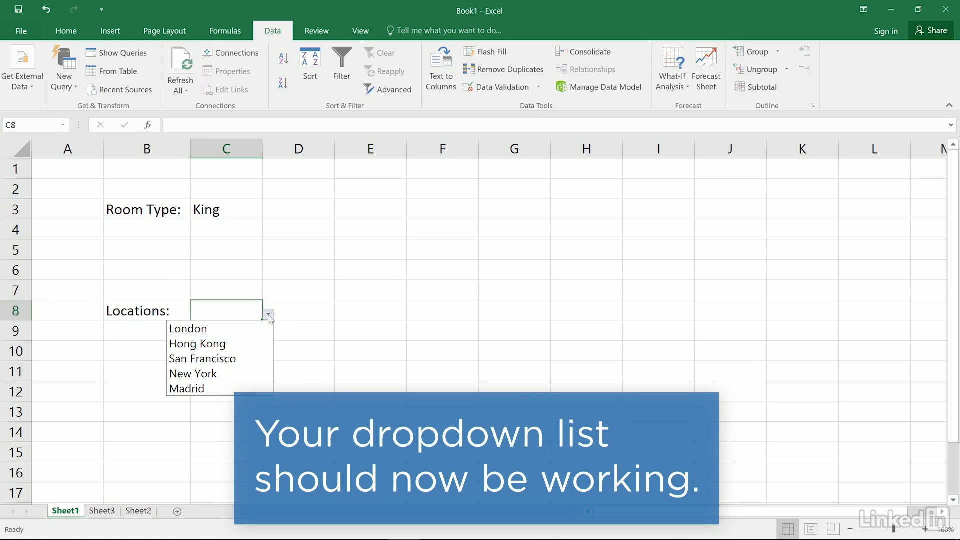